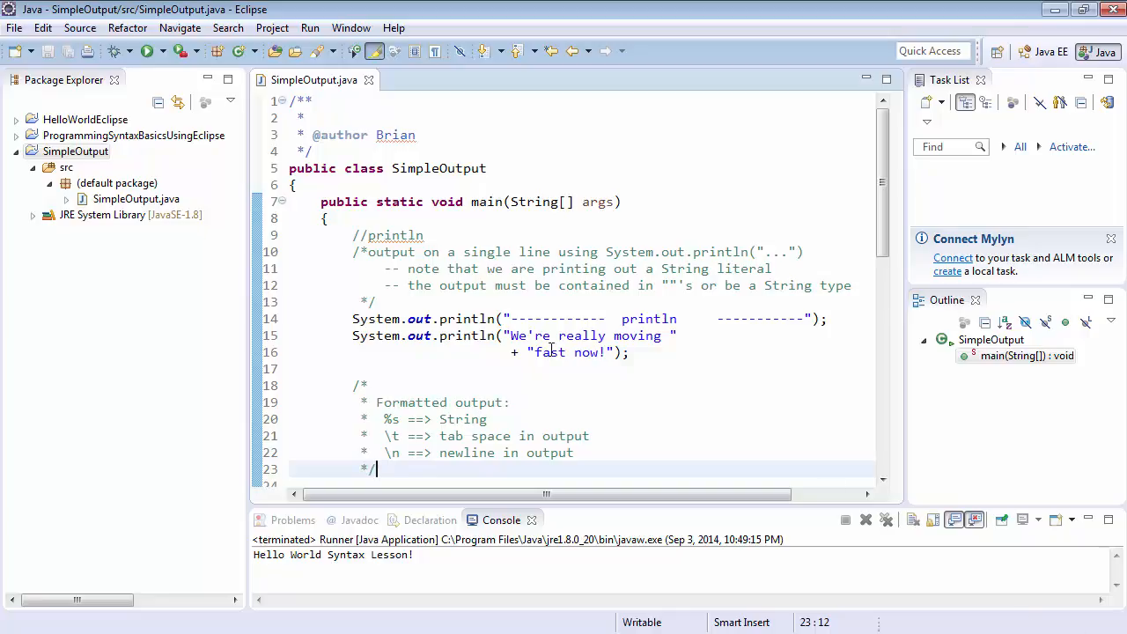
mouse_move(365, 268)
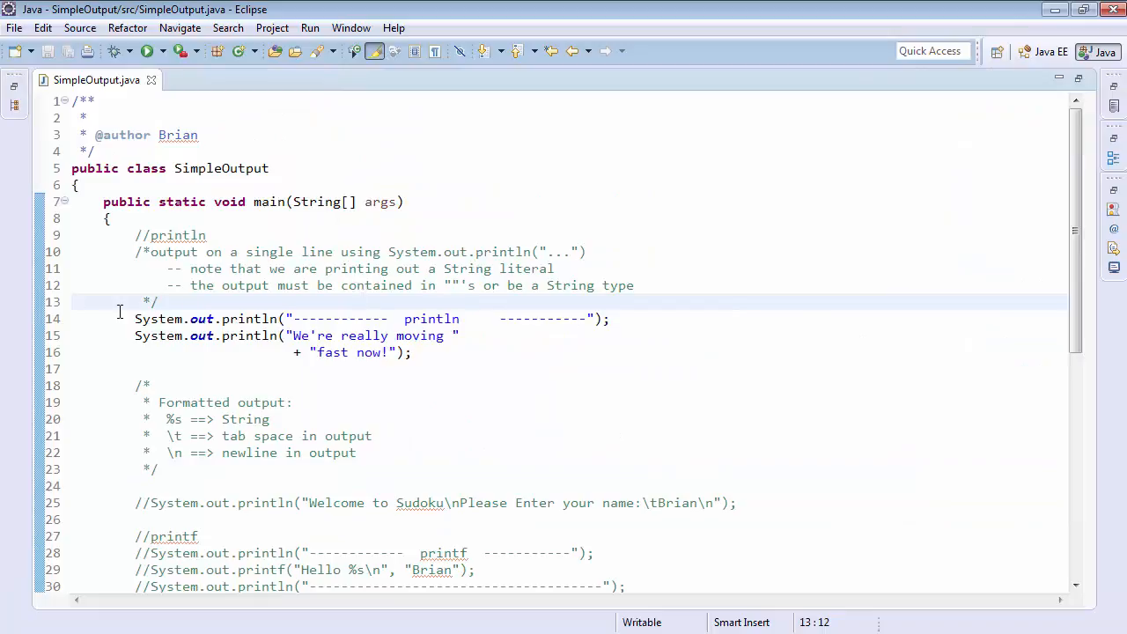
Select the System.out.println statements on lines 14–16 to examine them
left_click(403, 319)
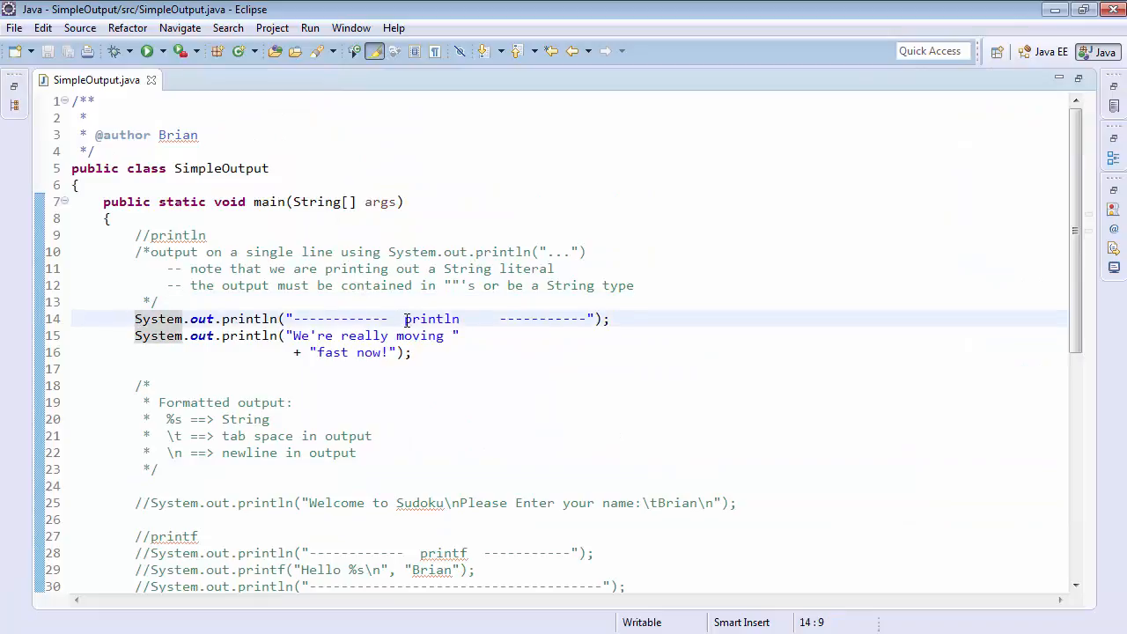
double_click(431, 319)
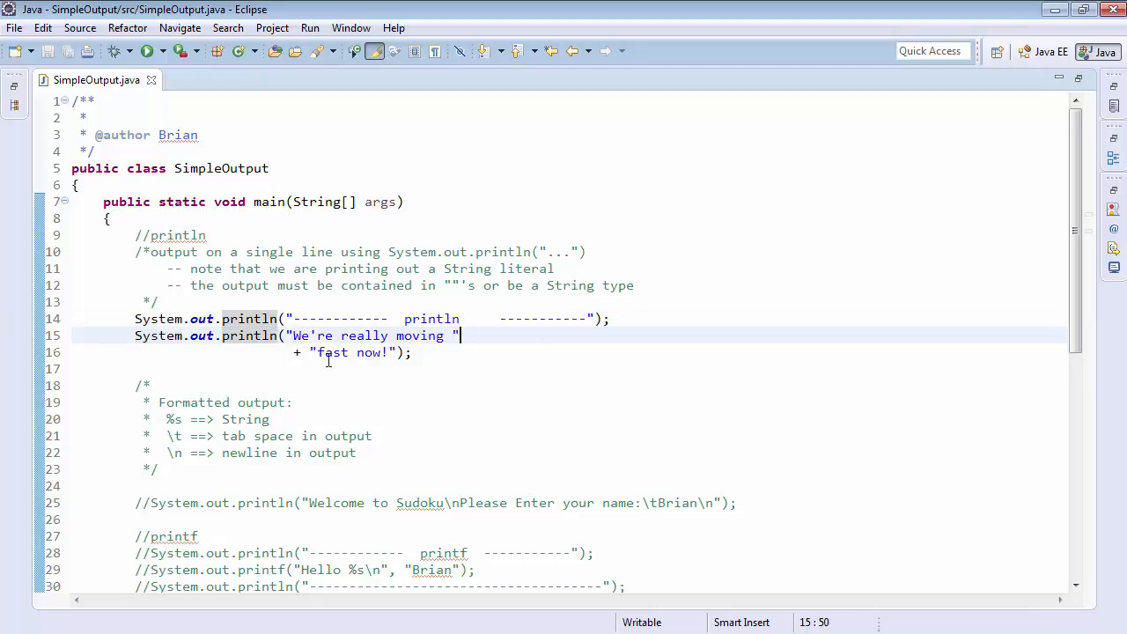
left_click(295, 352)
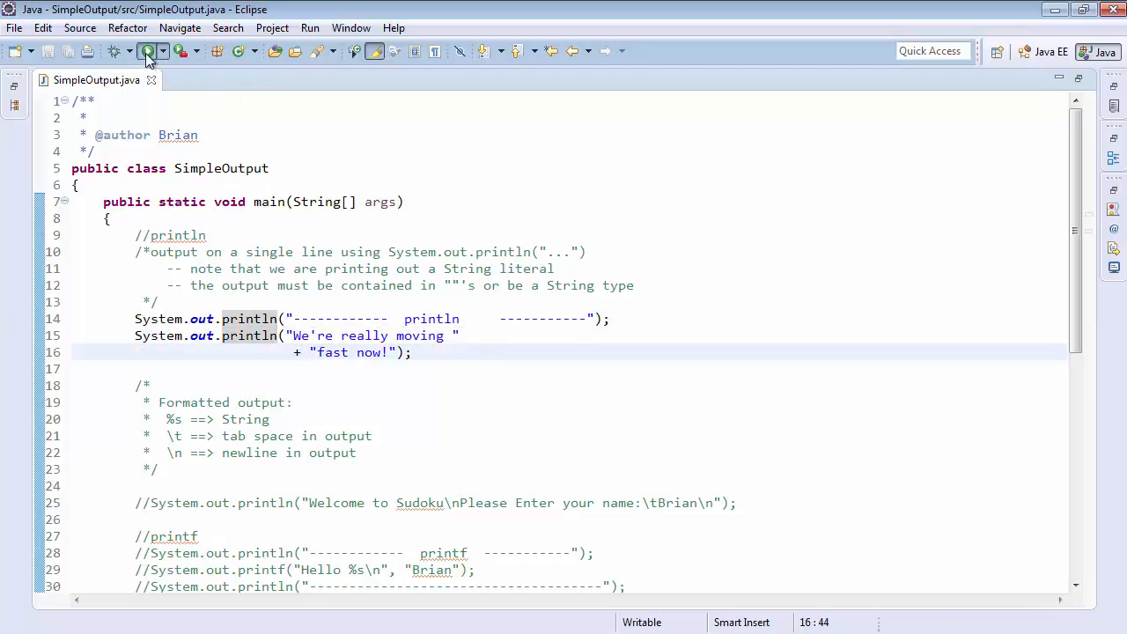
Run SimpleOutput and compare the two-part string on lines 15–16 with its console line
left_click(148, 50)
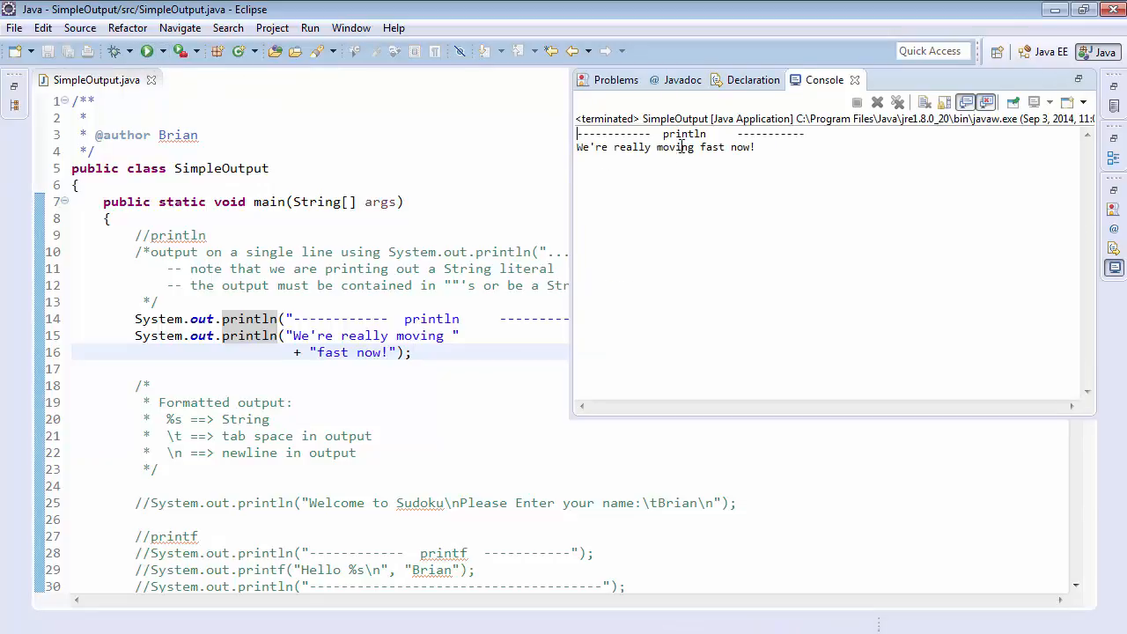
mouse_move(893, 165)
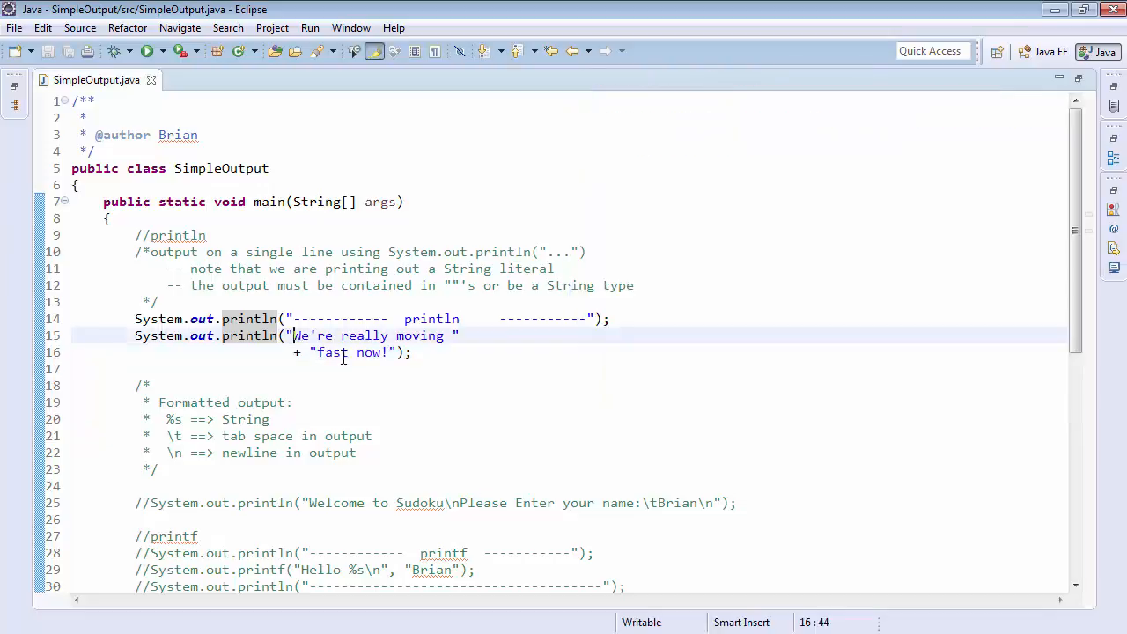
left_click_drag(293, 335, 385, 352)
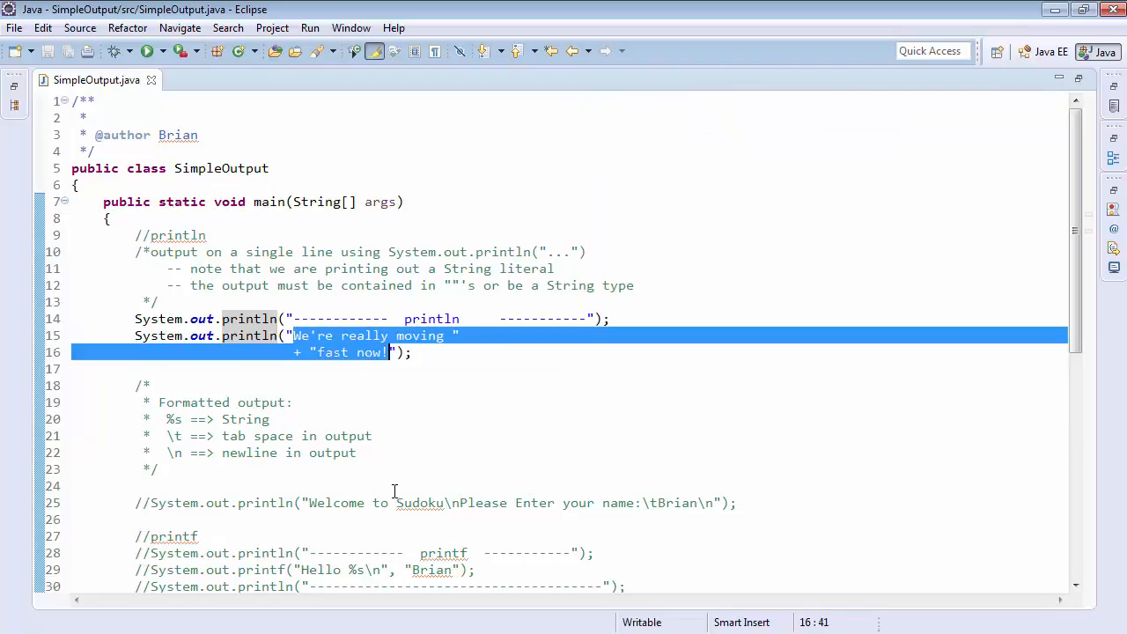
left_click(147, 50)
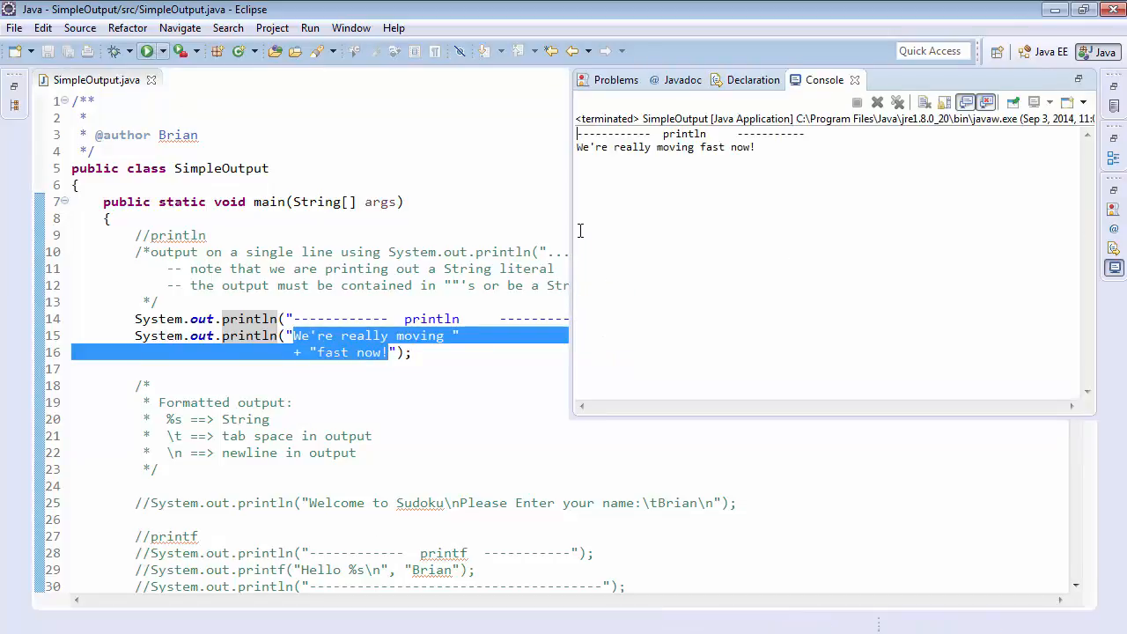
mouse_move(803, 229)
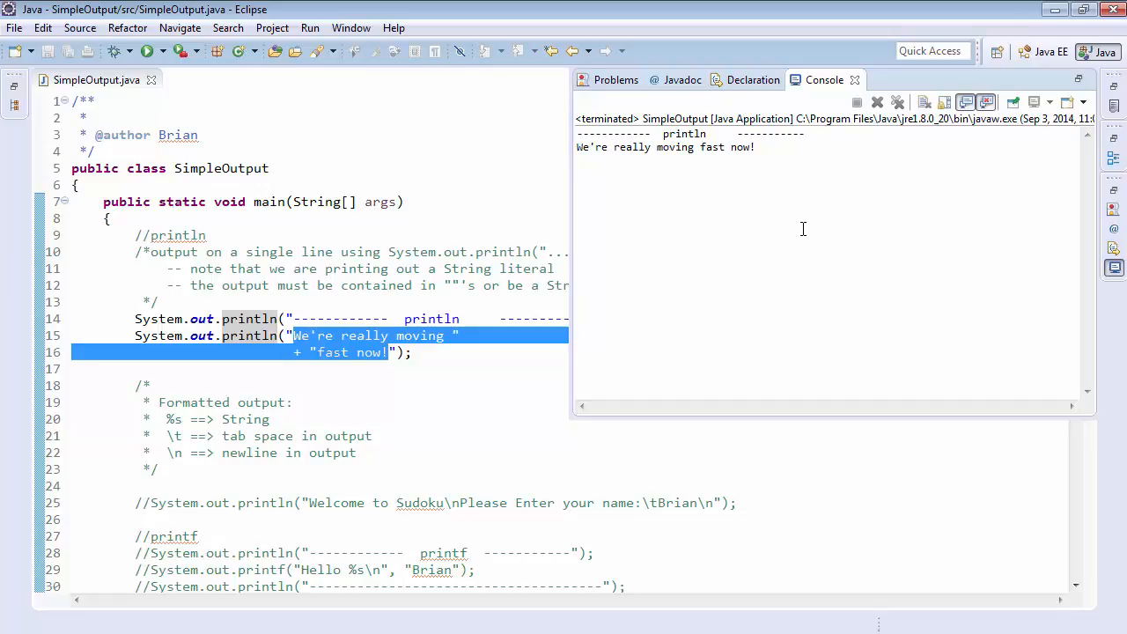
mouse_move(783, 239)
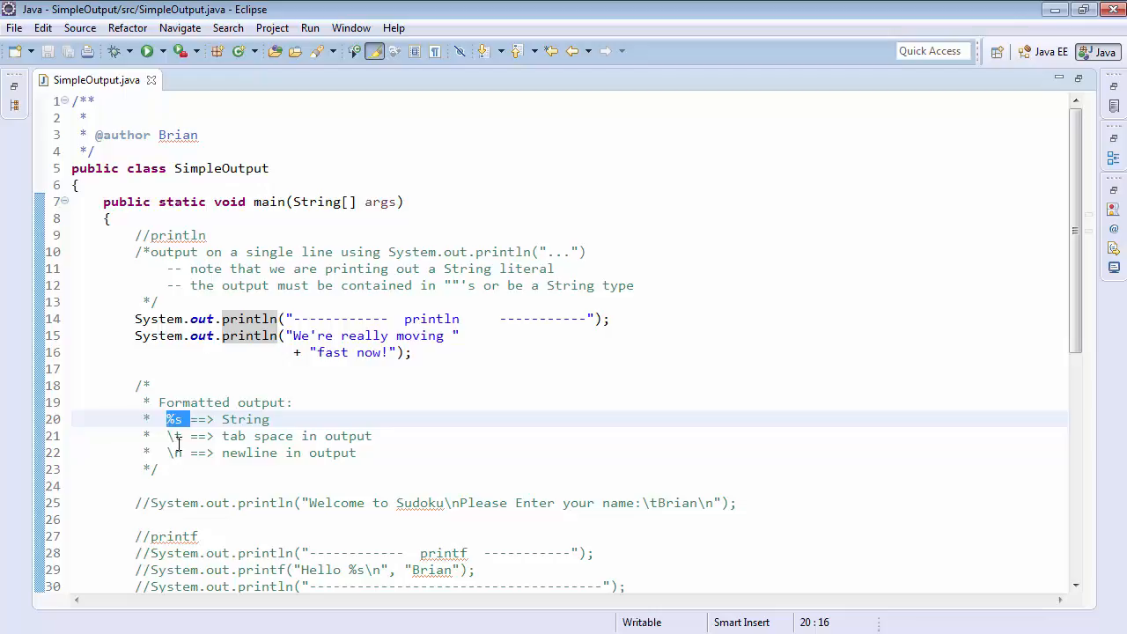
Uncomment the line 25 Sudoku welcome println, try splitting it with Enter and +, and save
left_click(156, 469)
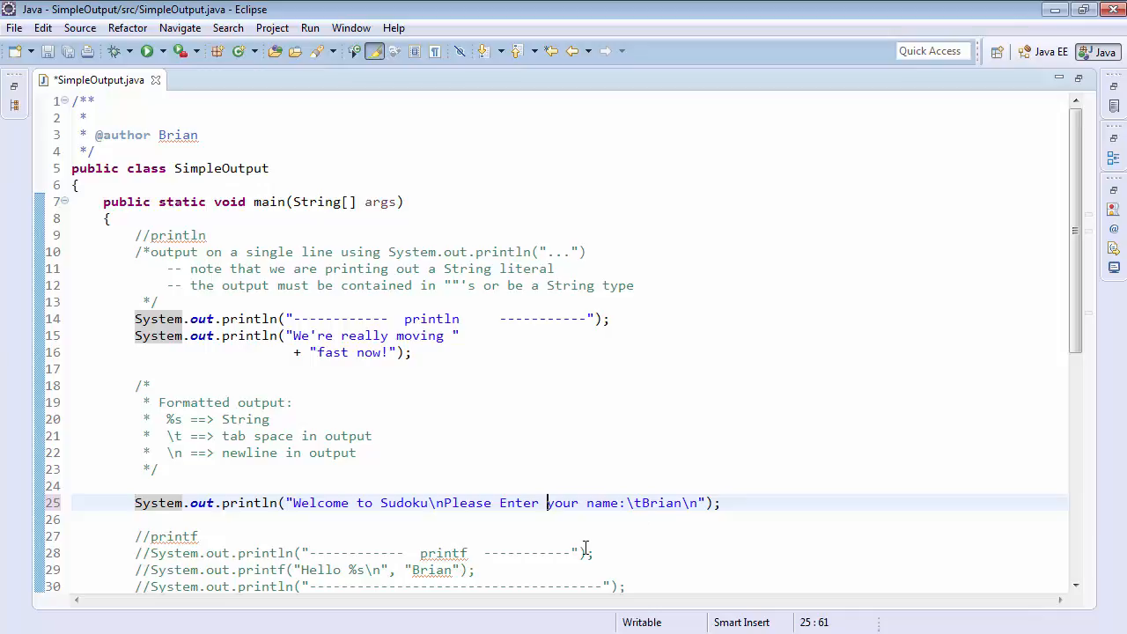
key("Enter")
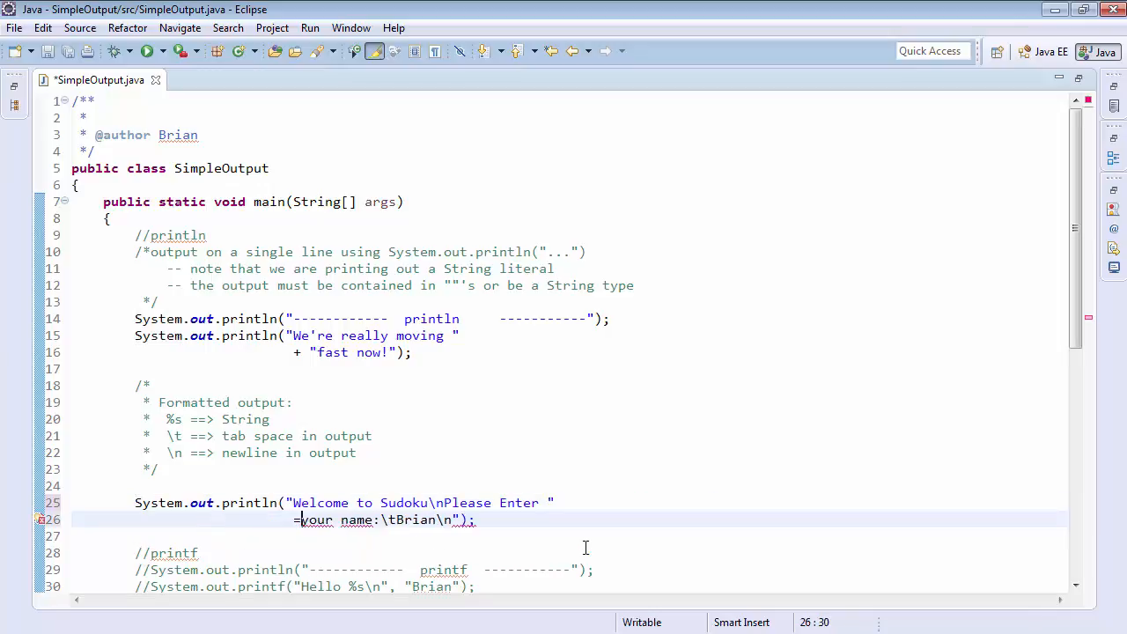
type("+")
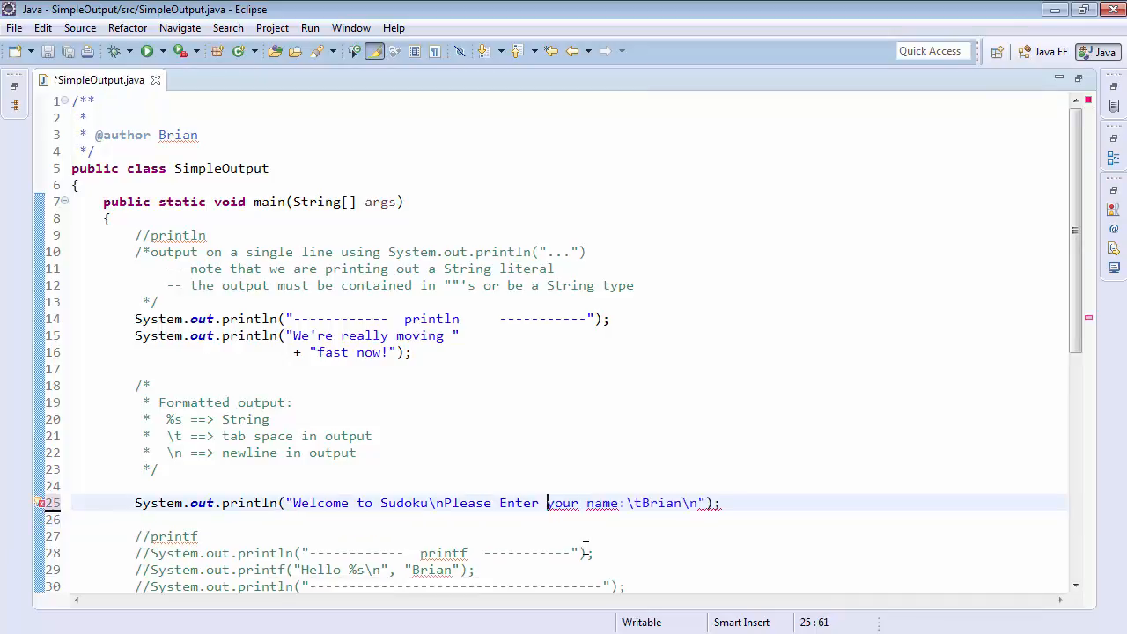
key("ctrl+/")
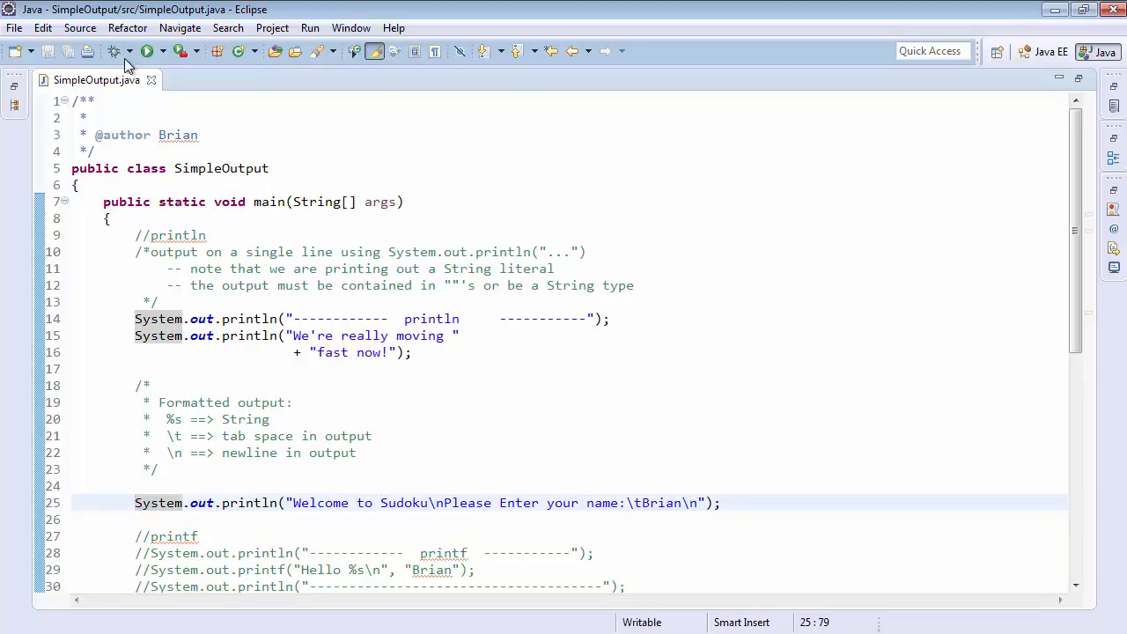
Run SimpleOutput to show the Sudoku welcome and the tab-spaced name prompt
left_click(148, 50)
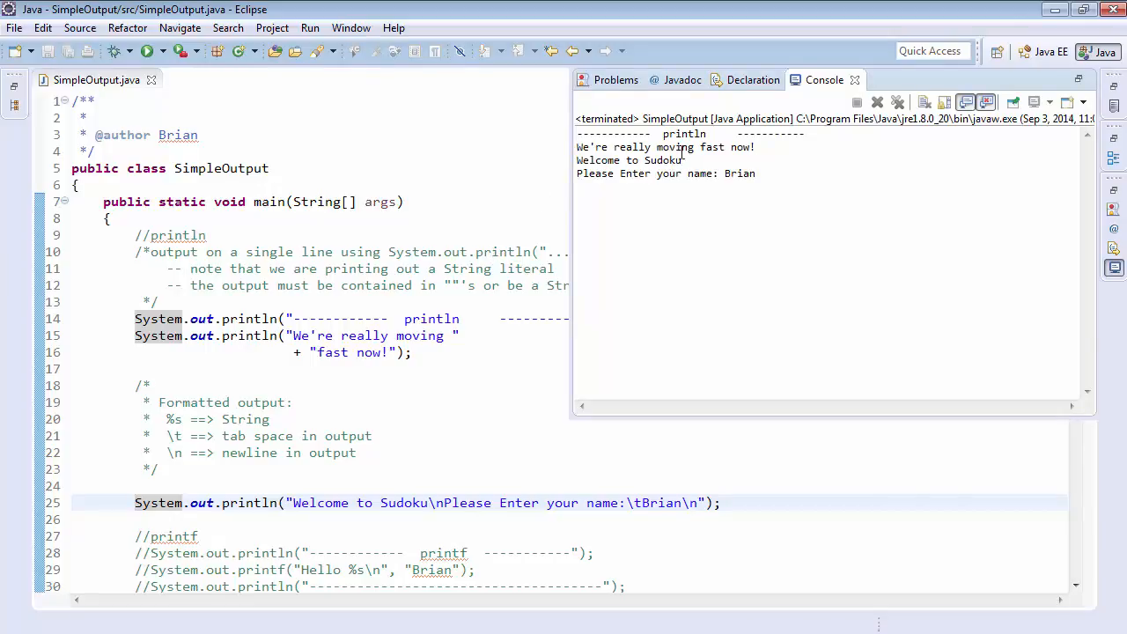
mouse_move(714, 173)
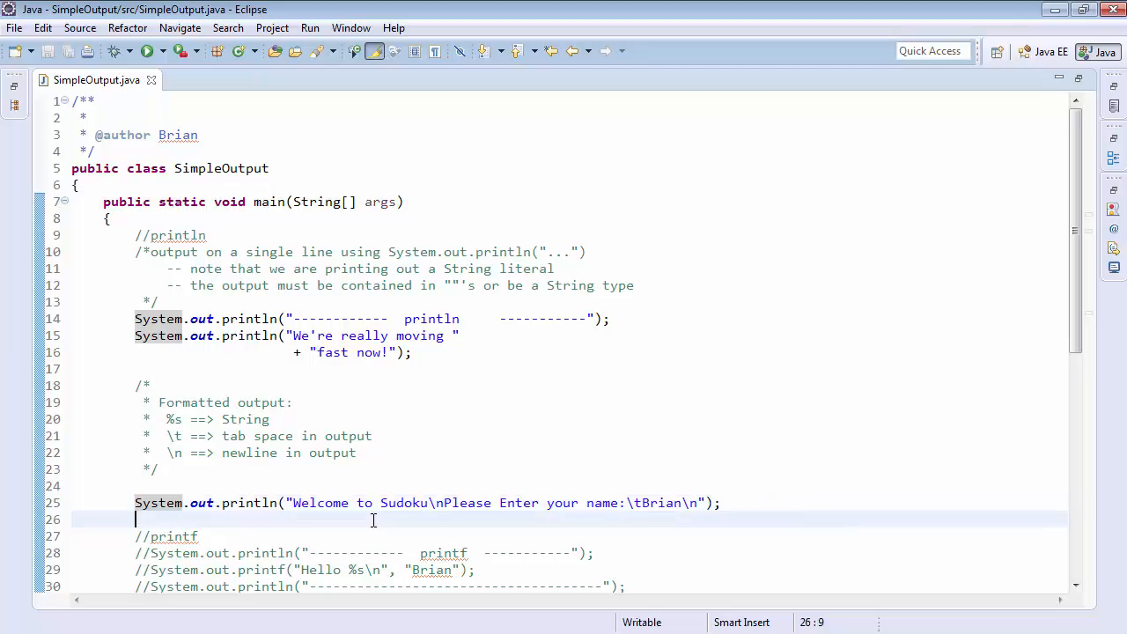
Scroll down to the commented printf examples on lines 28–30 and select them
scroll("down", 3)
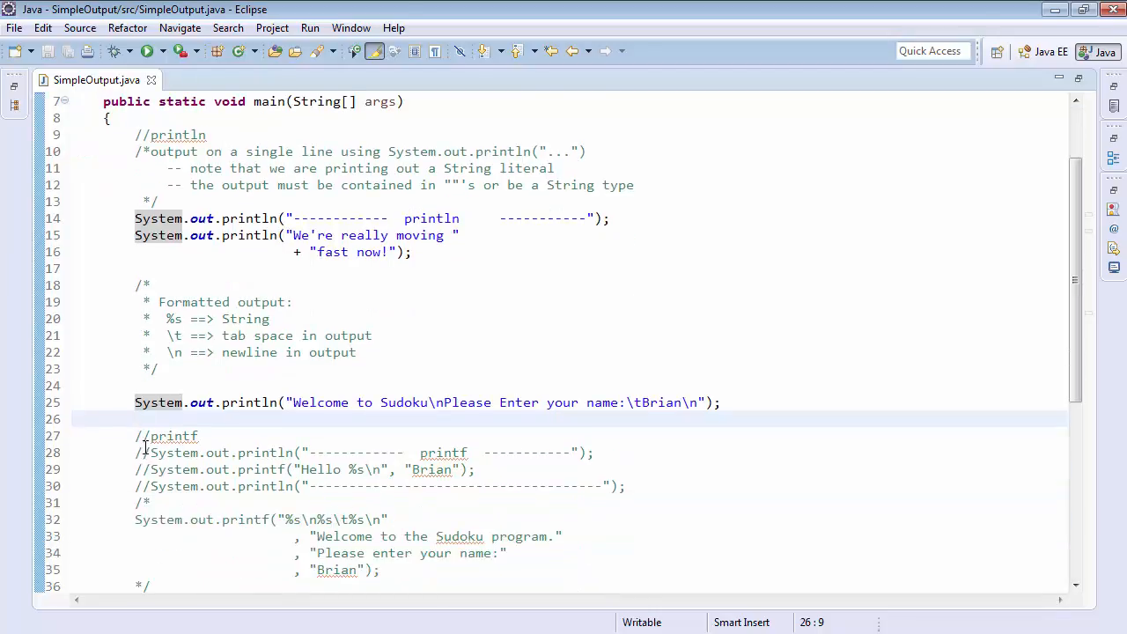
double_click(173, 435)
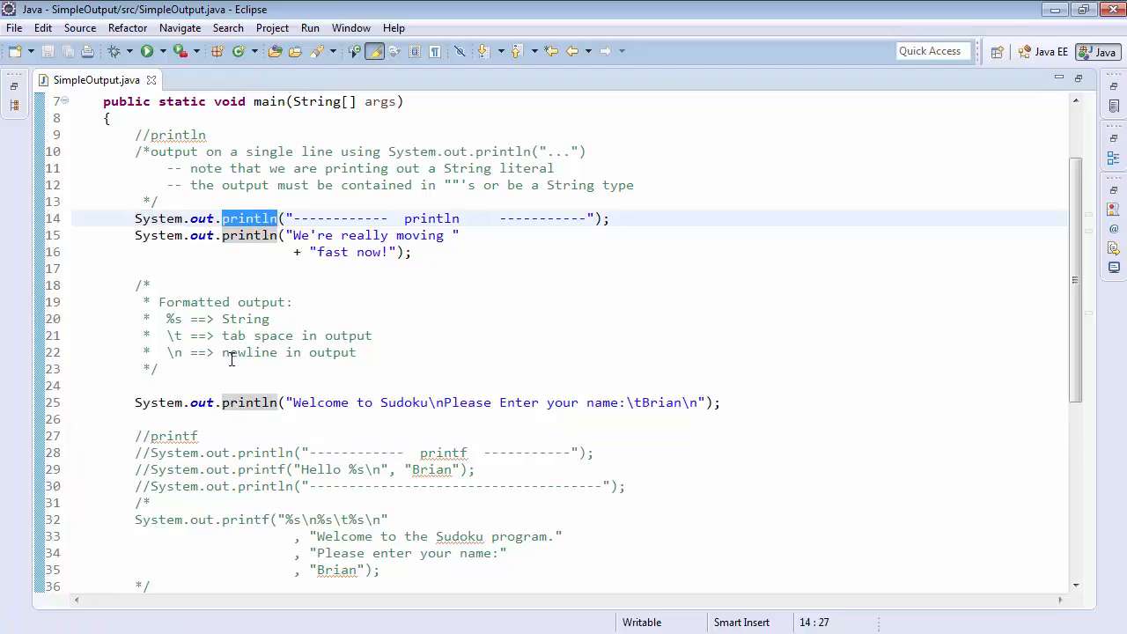
double_click(174, 435)
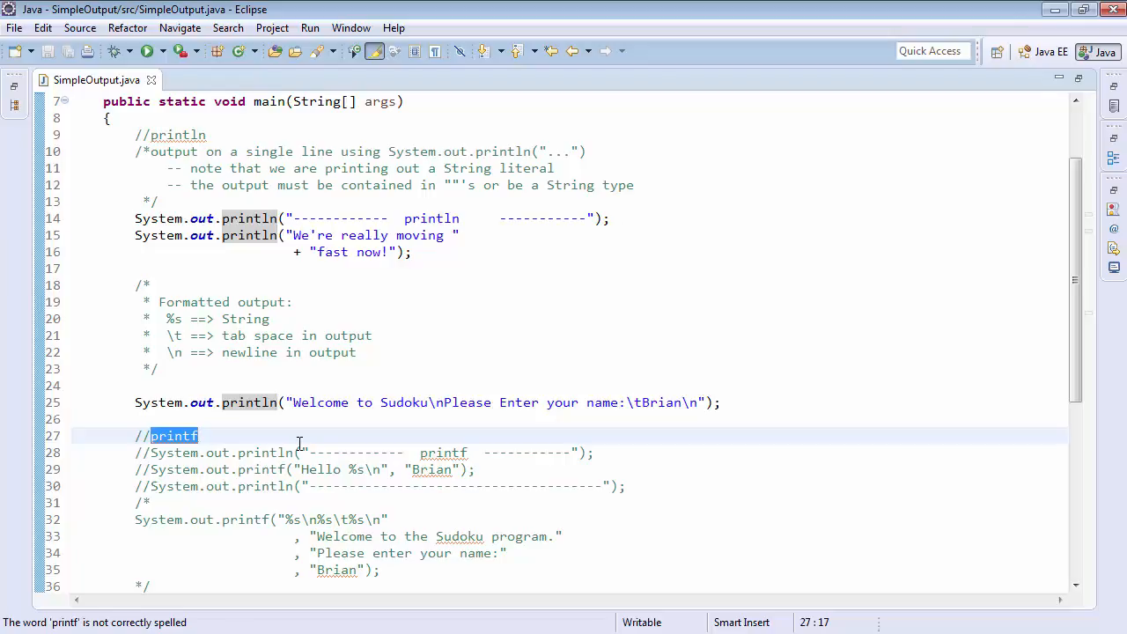
mouse_move(151, 452)
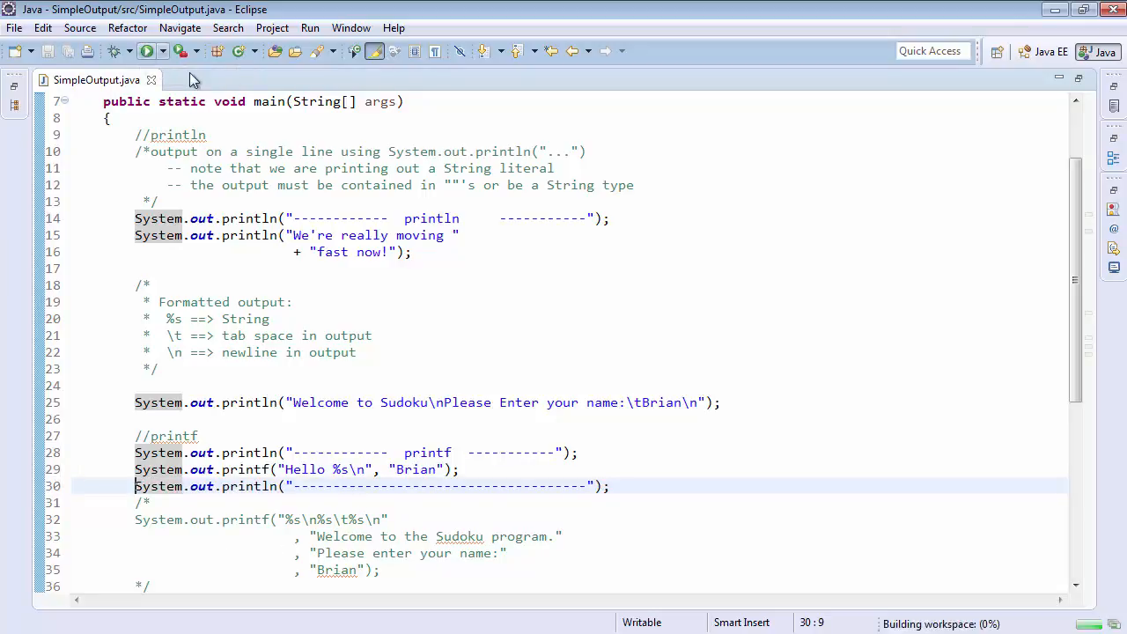
Run to check the 'Hello Brian' printf output, then go to the commented printf block
left_click(147, 50)
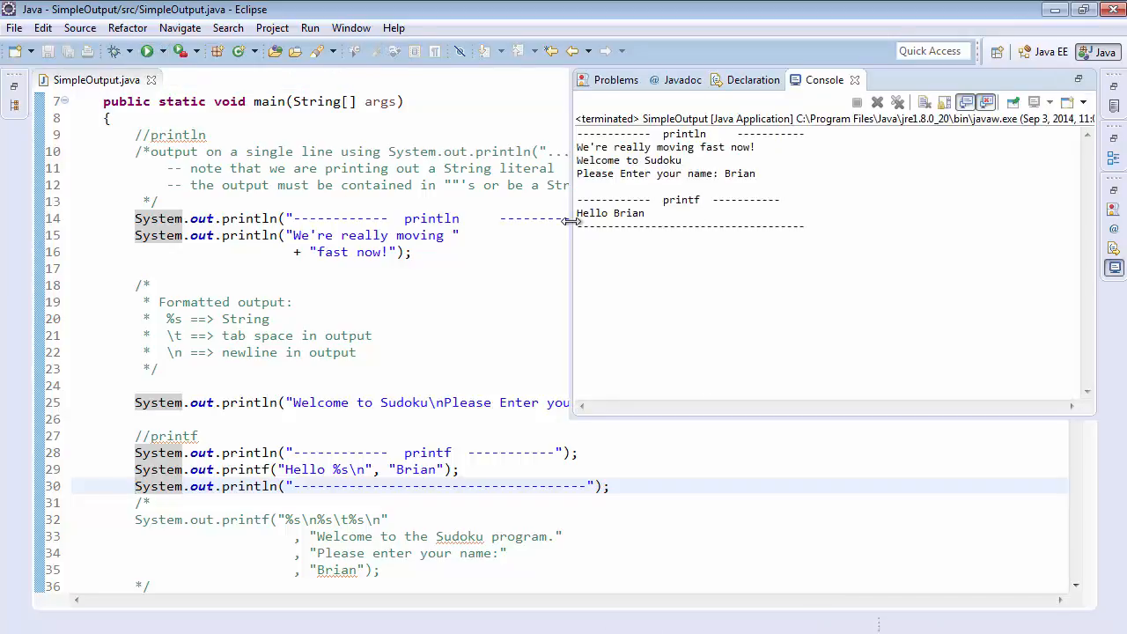
mouse_move(803, 229)
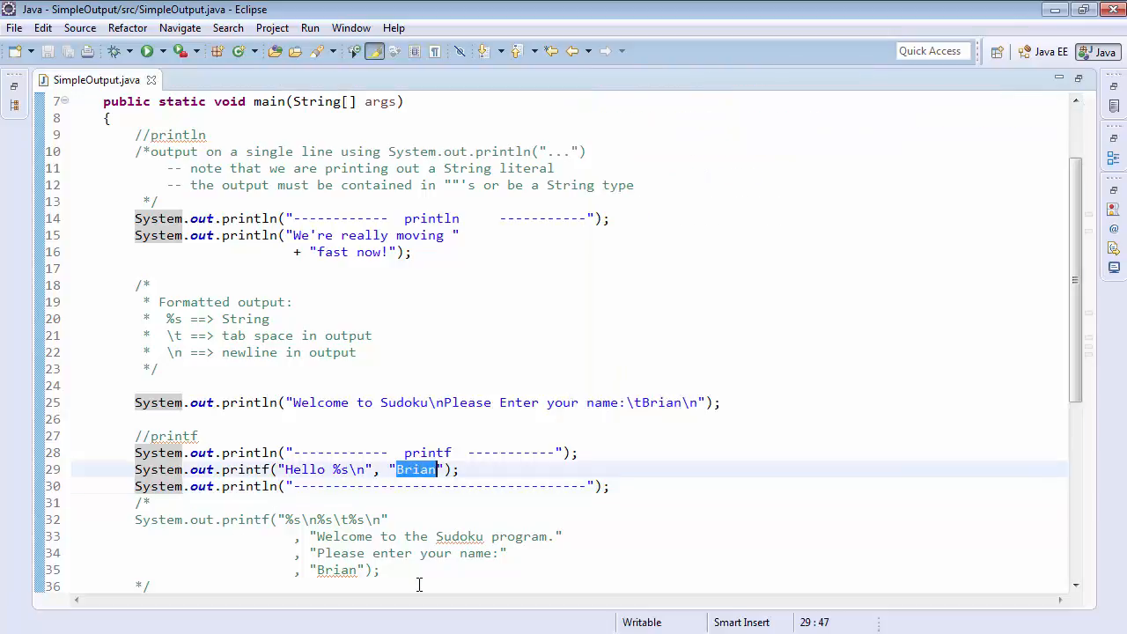
left_click(152, 502)
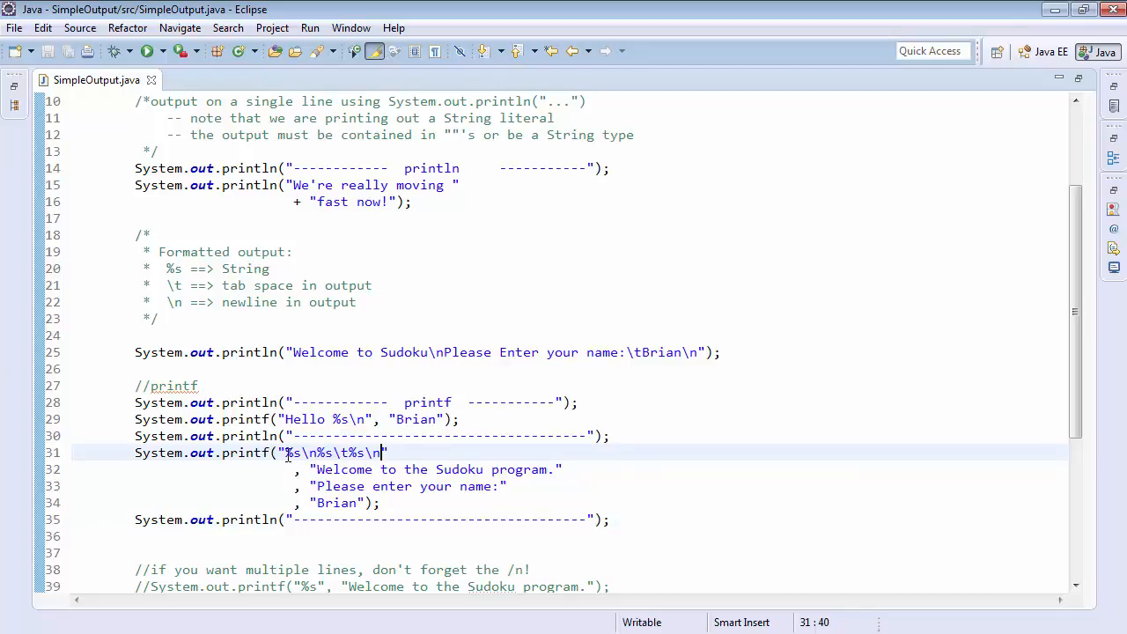
double_click(292, 453)
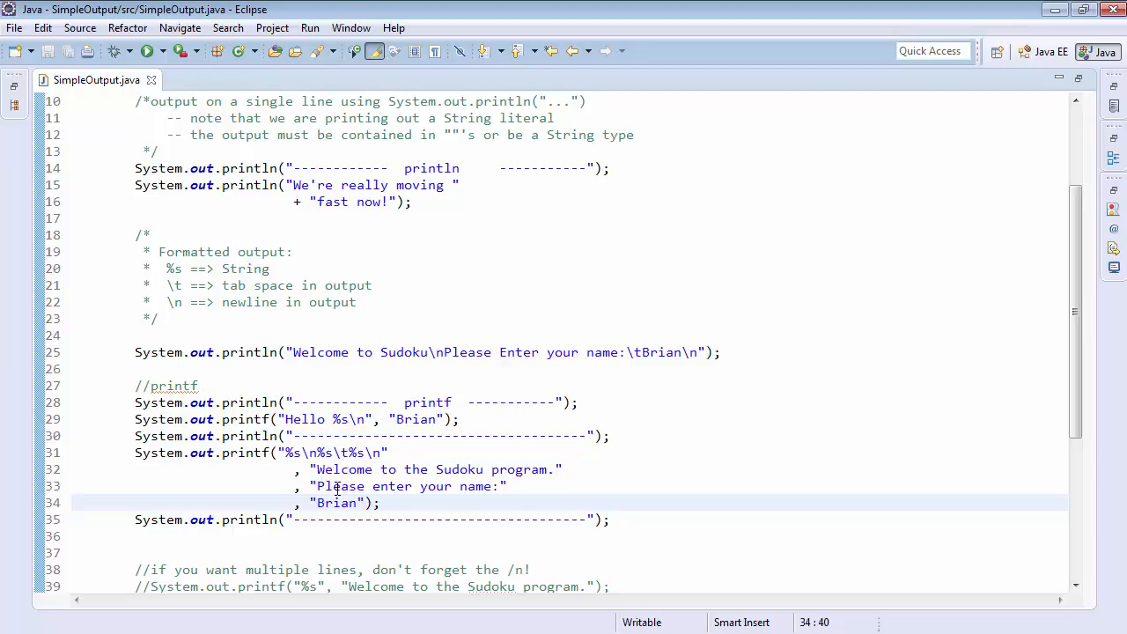
double_click(344, 468)
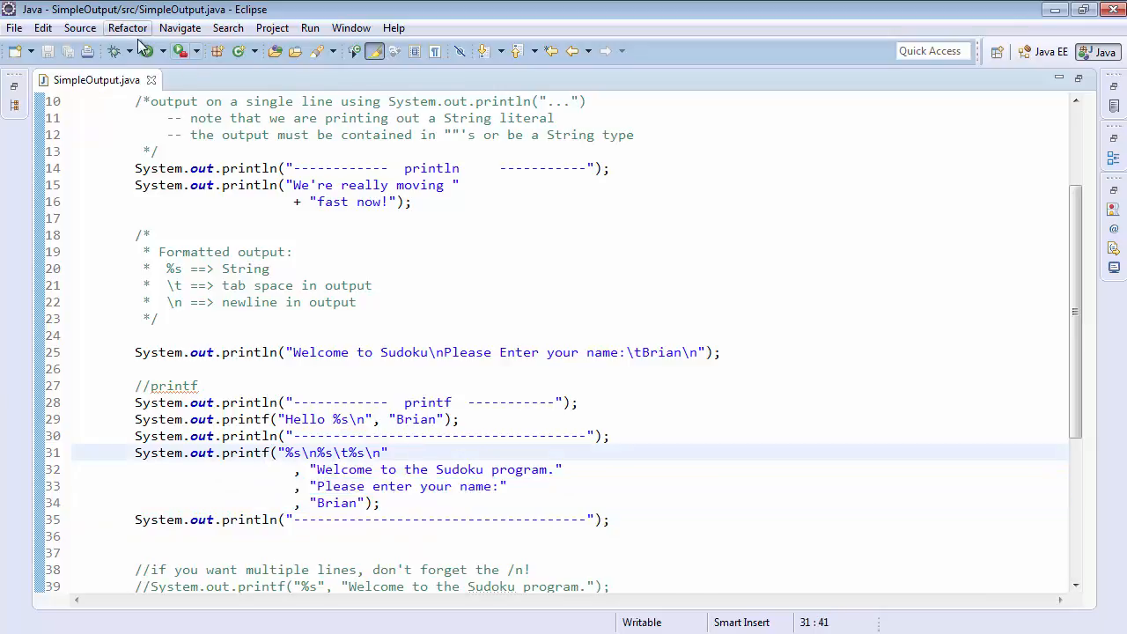
Uncomment the two single-%s printf lines on lines 39–40 and save
left_click(146, 50)
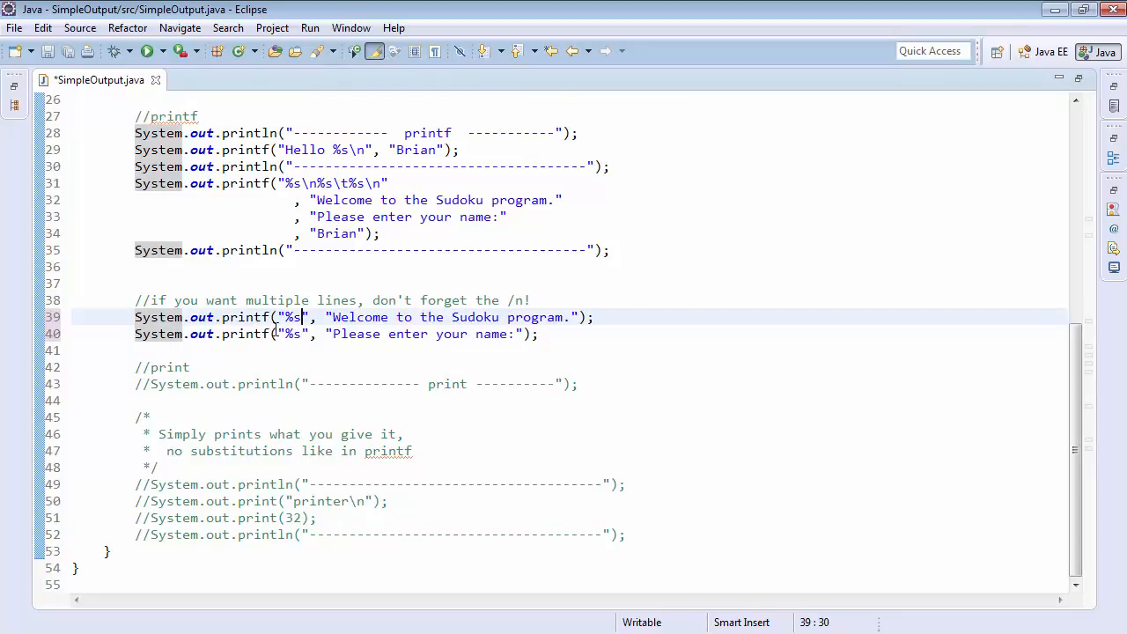
key("Ctrl+s")
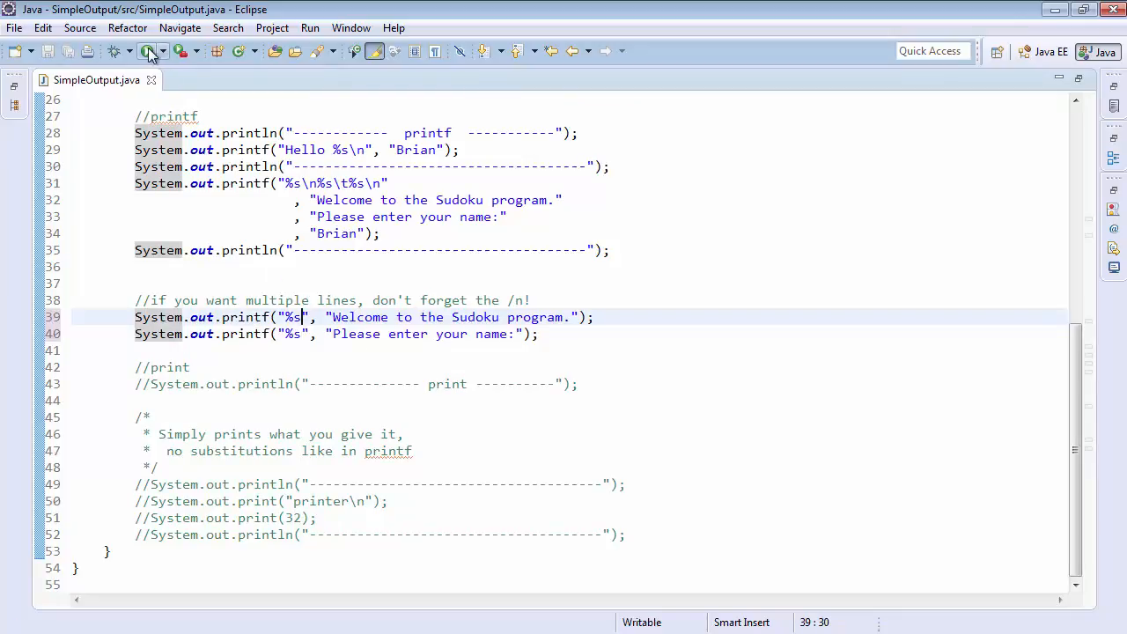
Run to view the %s printf output, then select text among the print examples
left_click(150, 50)
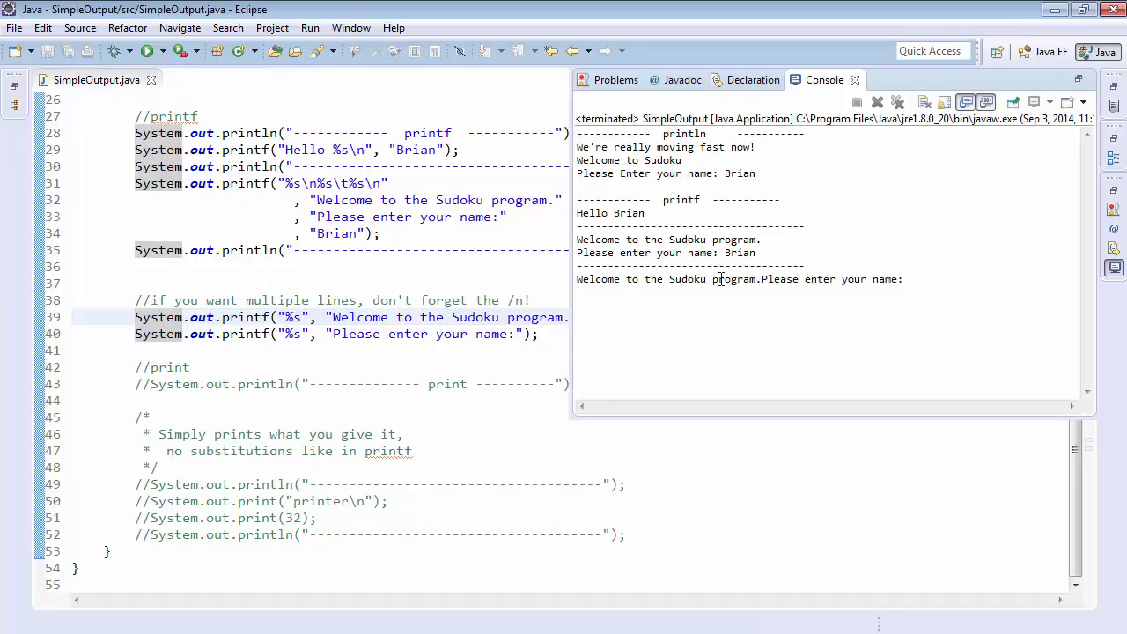
double_click(832, 280)
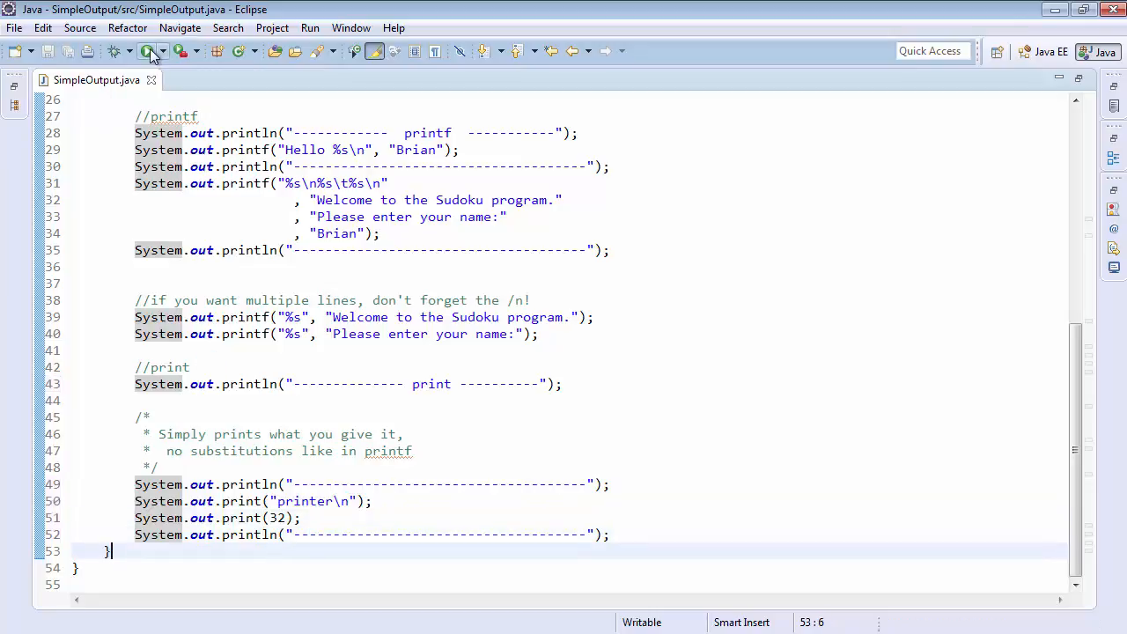
Change print(32) to print(32 + "\n"), save, and rerun to check the output
left_click(149, 51)
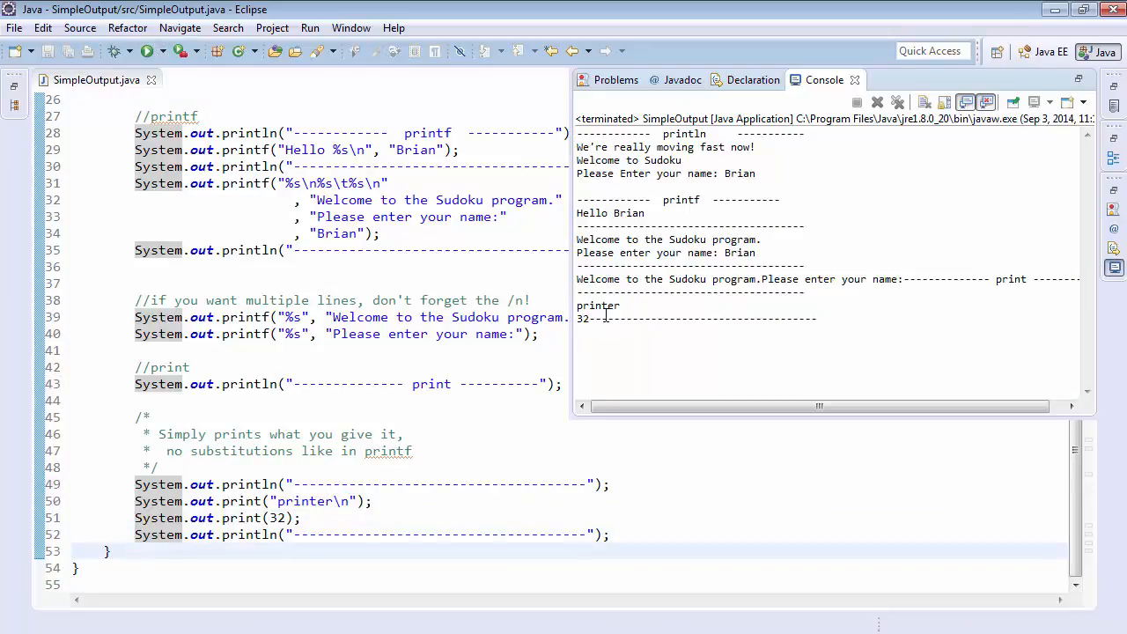
left_click_drag(590, 317, 815, 317)
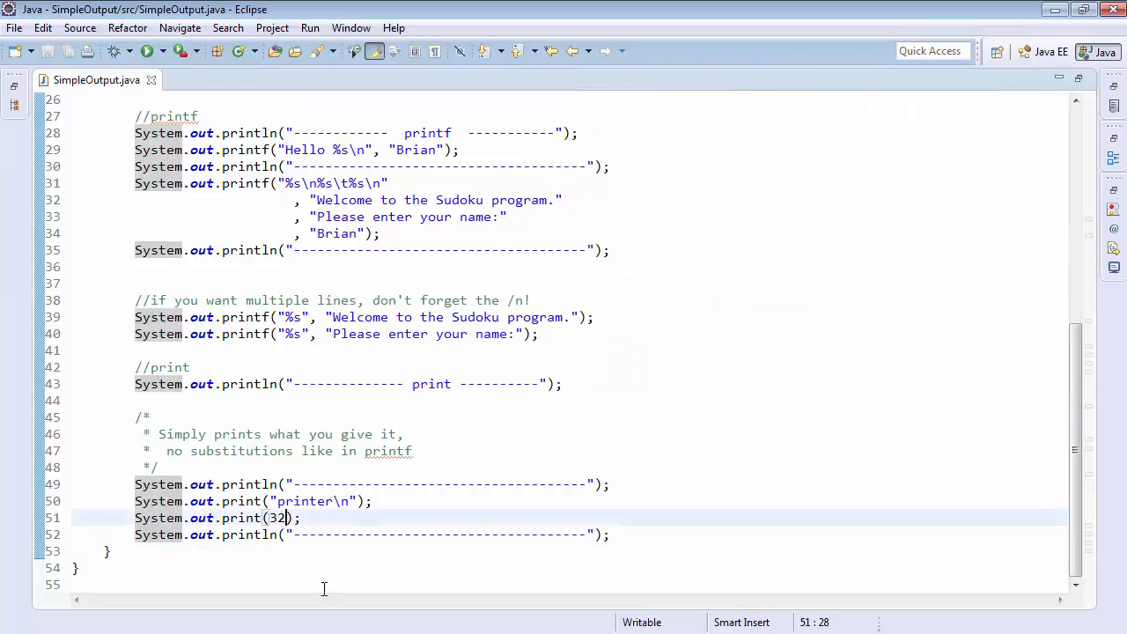
type("\\n")
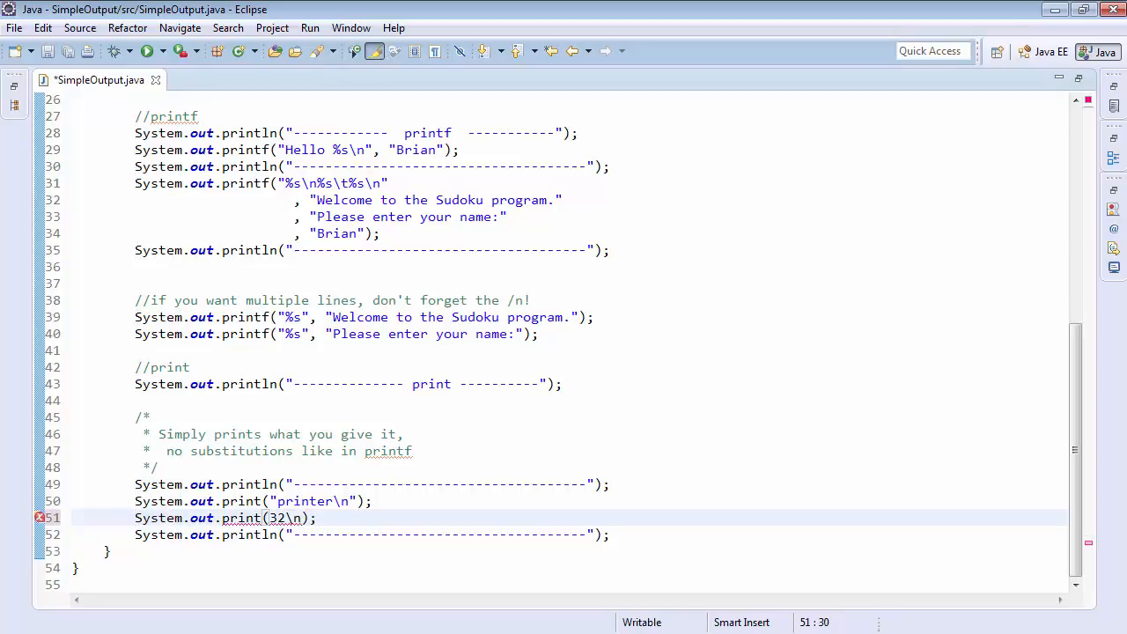
key("BackSpace")
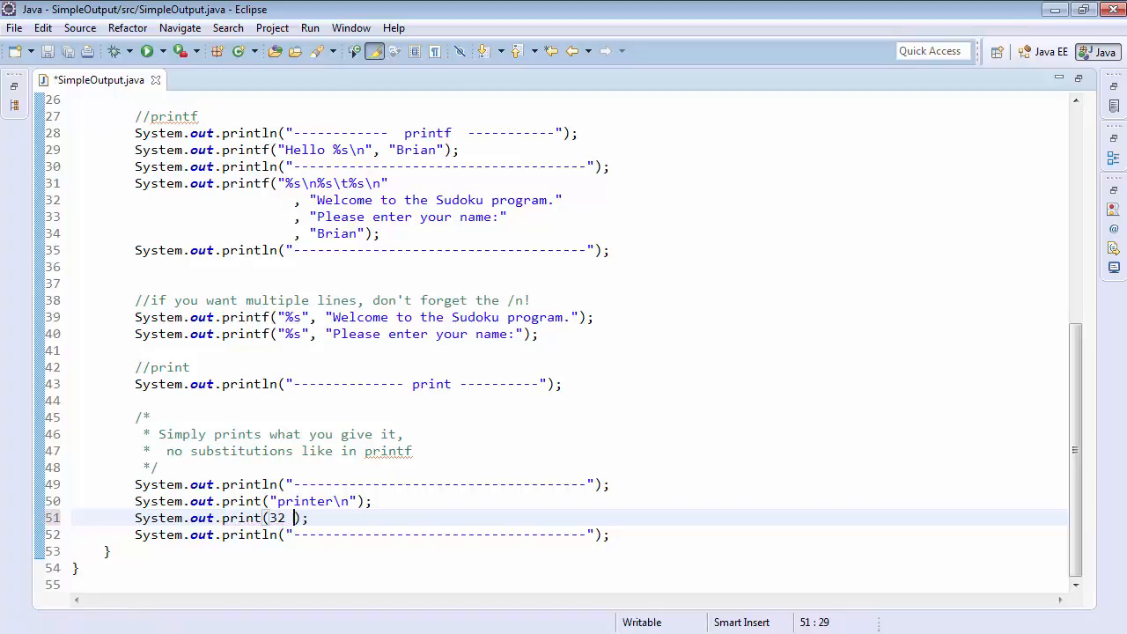
type("+ \"\\n\"")
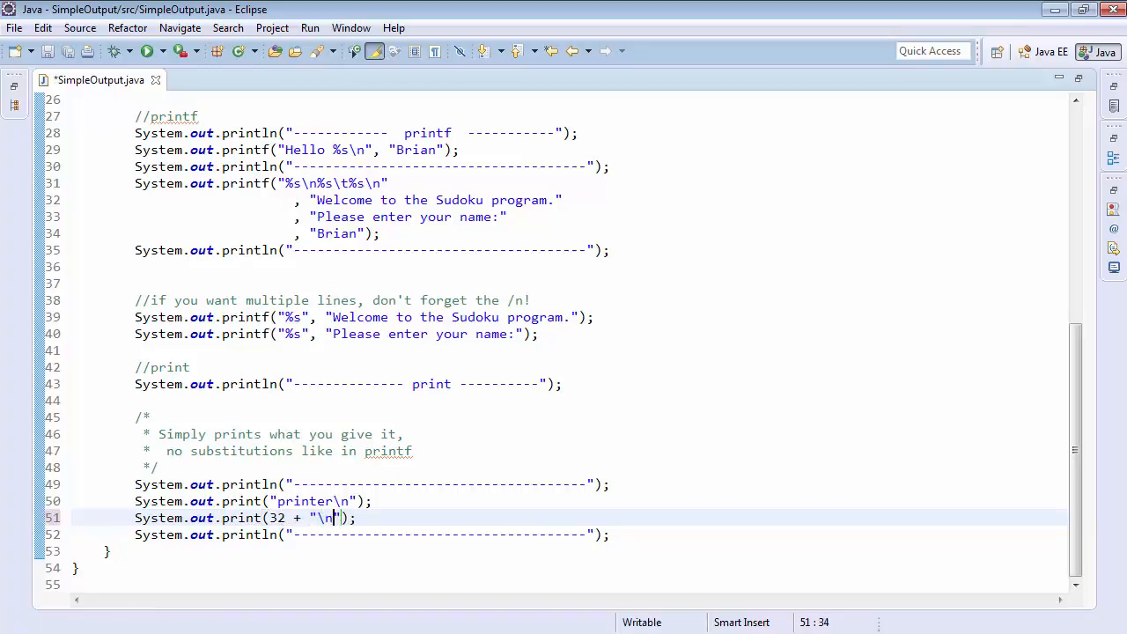
key("ctrl+s")
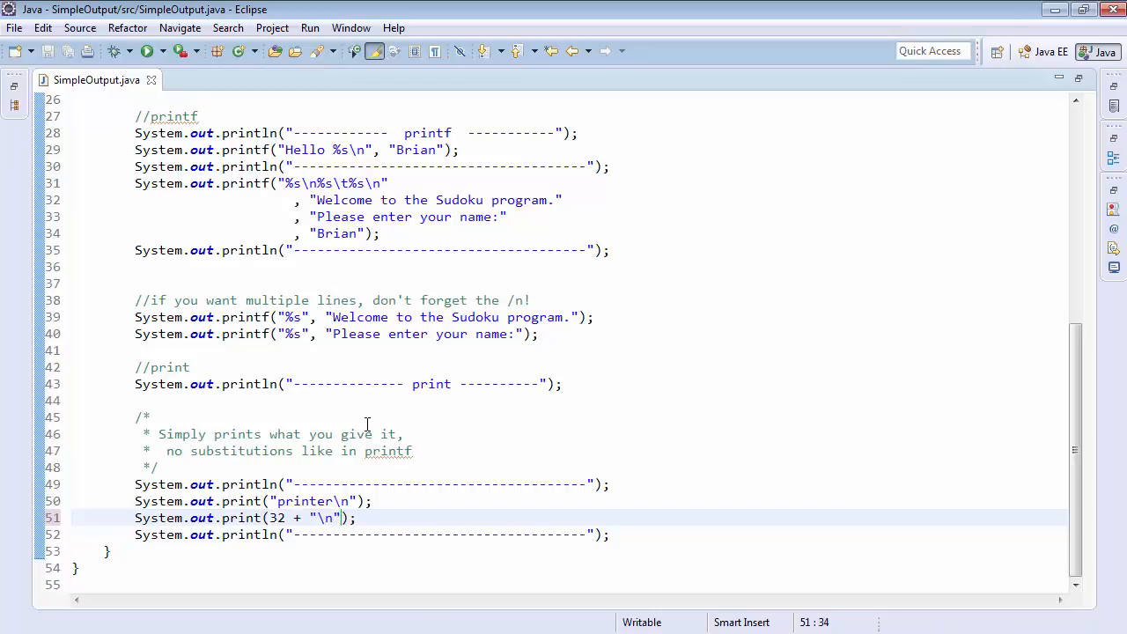
left_click(149, 50)
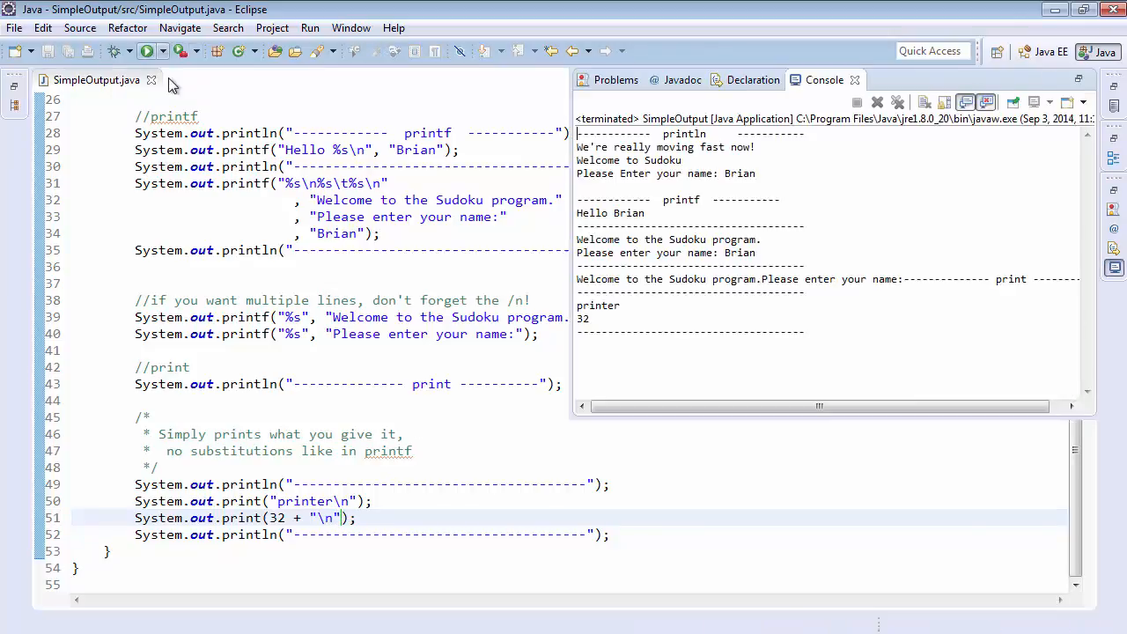